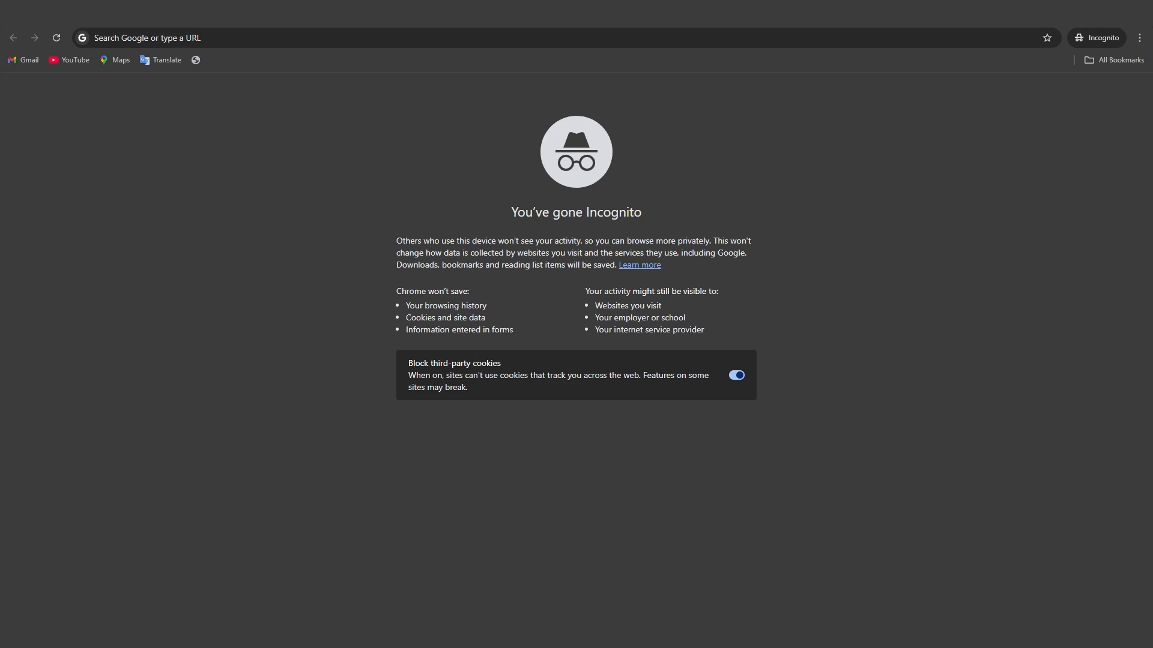
pyautogui.moveTo(733, 196)
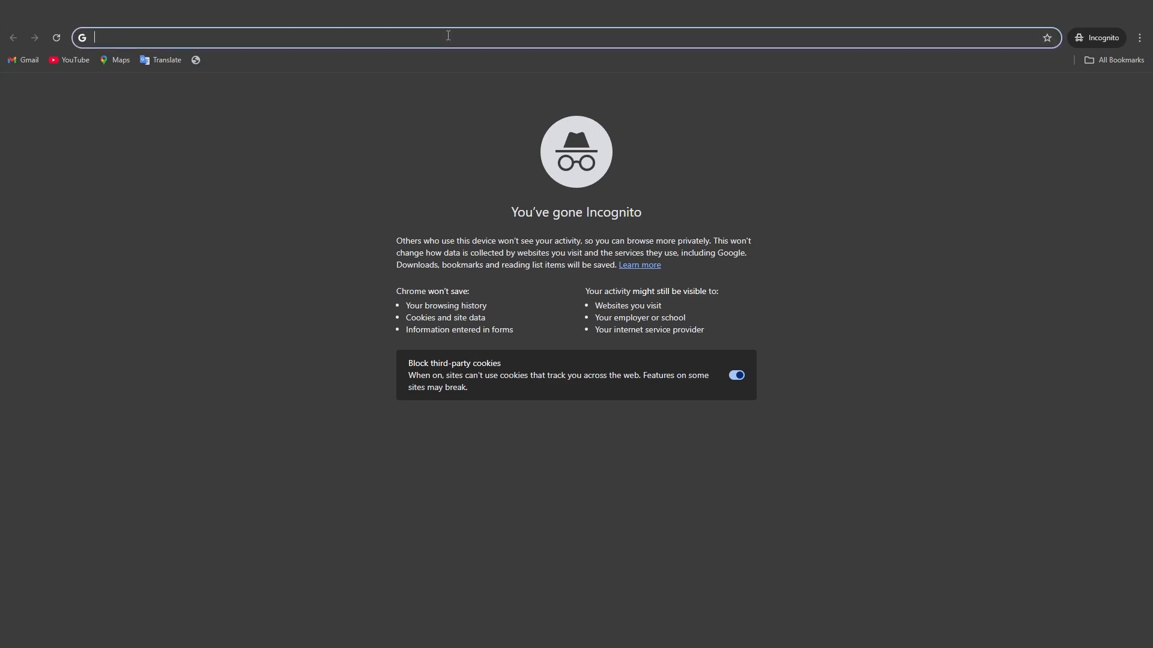
# Search Google for "chrome rewards" from the address bar.
pyautogui.write('chrome re')
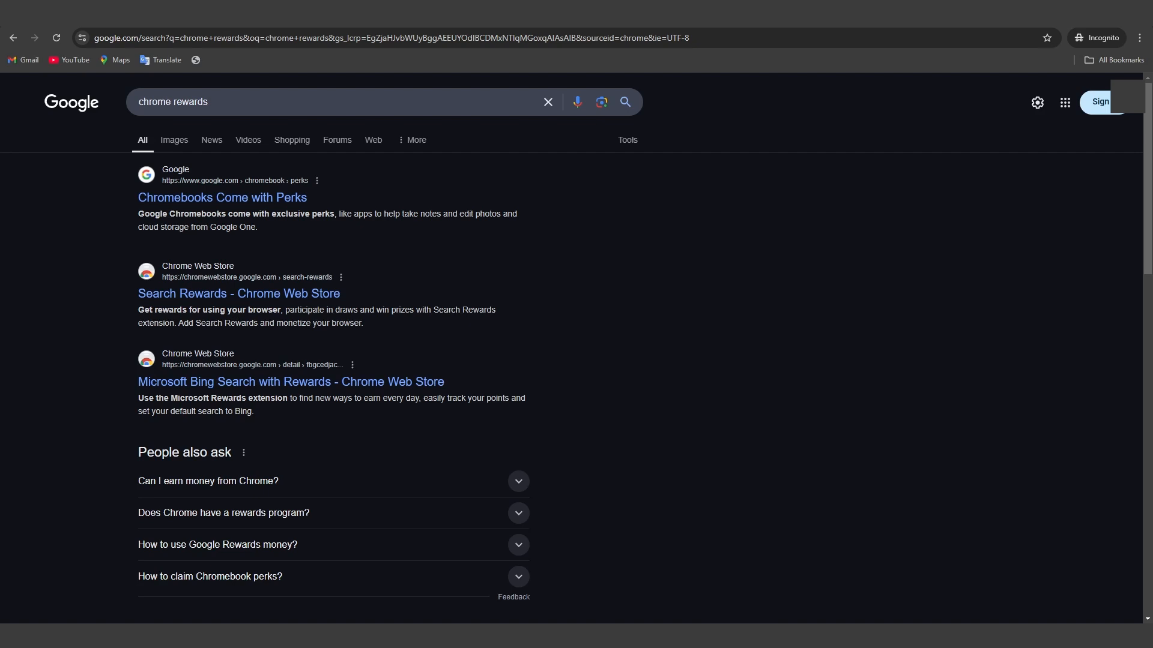
# View the Chromebooks Come with Perks page down to the Adobe Photoshop three-month offer.
pyautogui.click(222, 197)
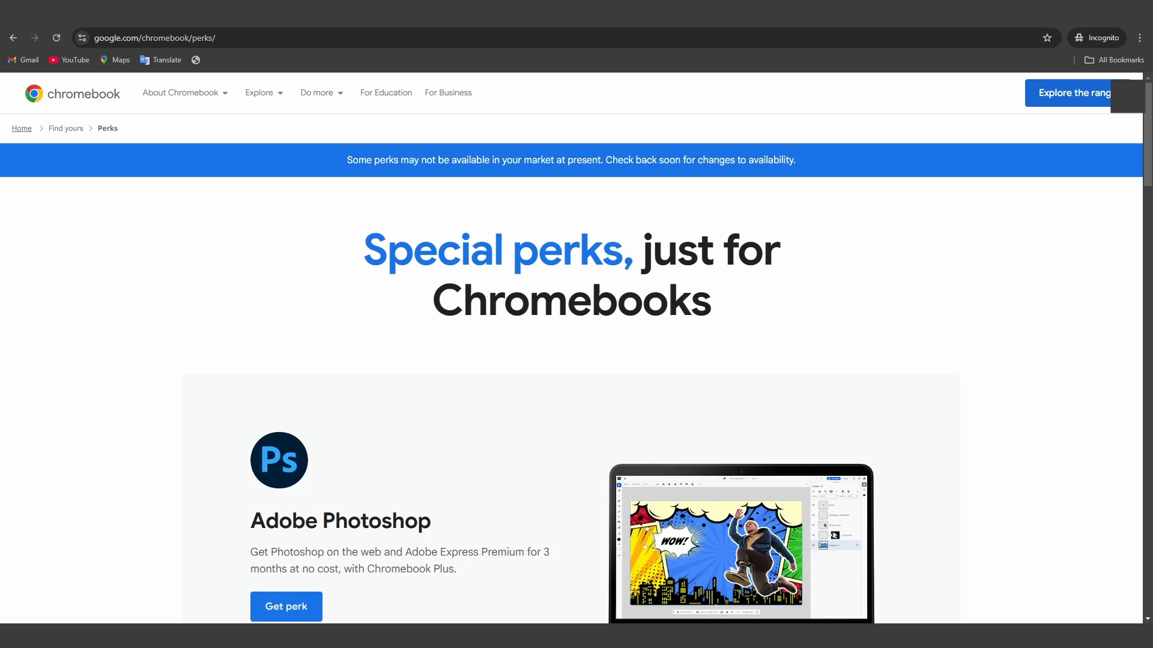
pyautogui.scroll(-3)
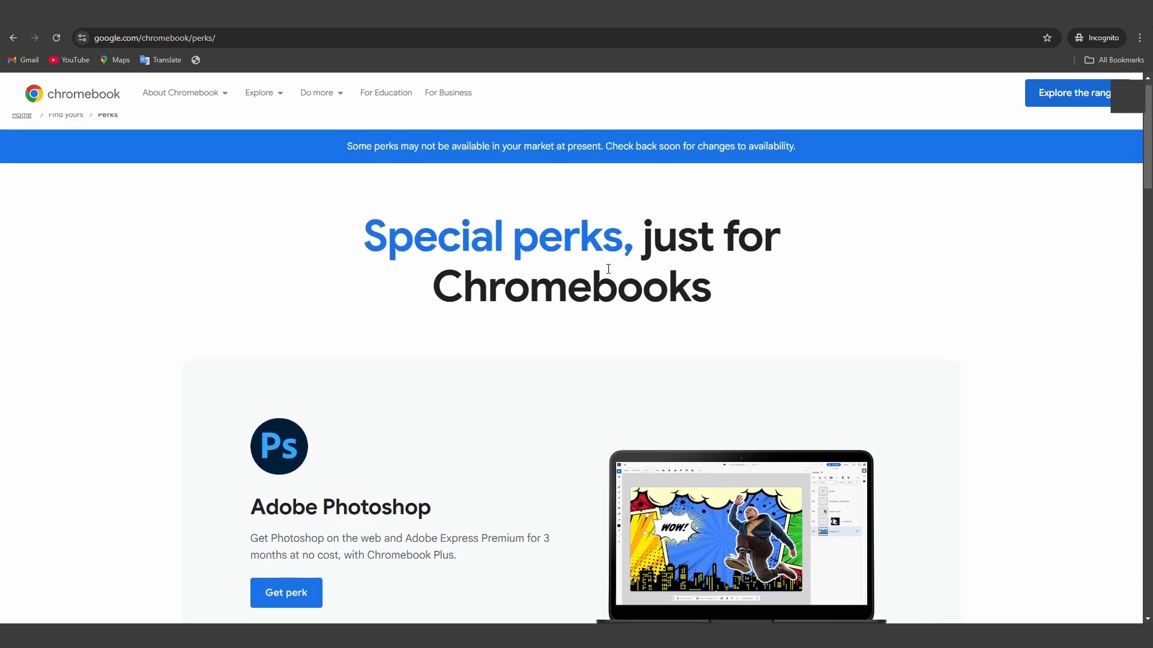
pyautogui.scroll(-3)
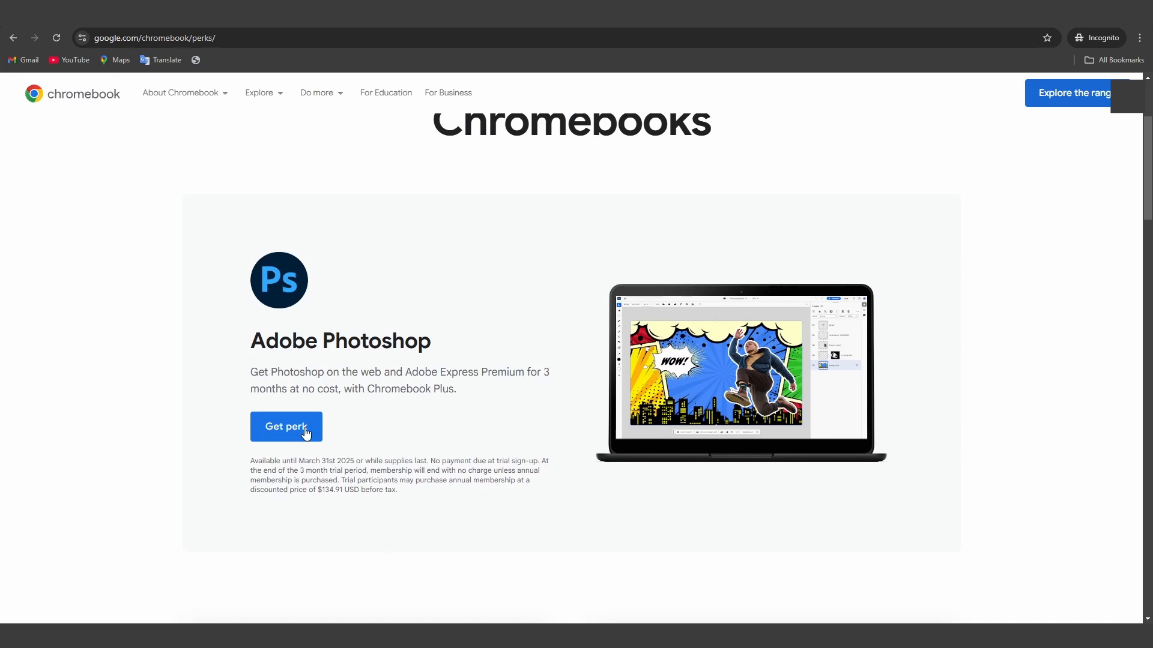
pyautogui.moveTo(915, 368)
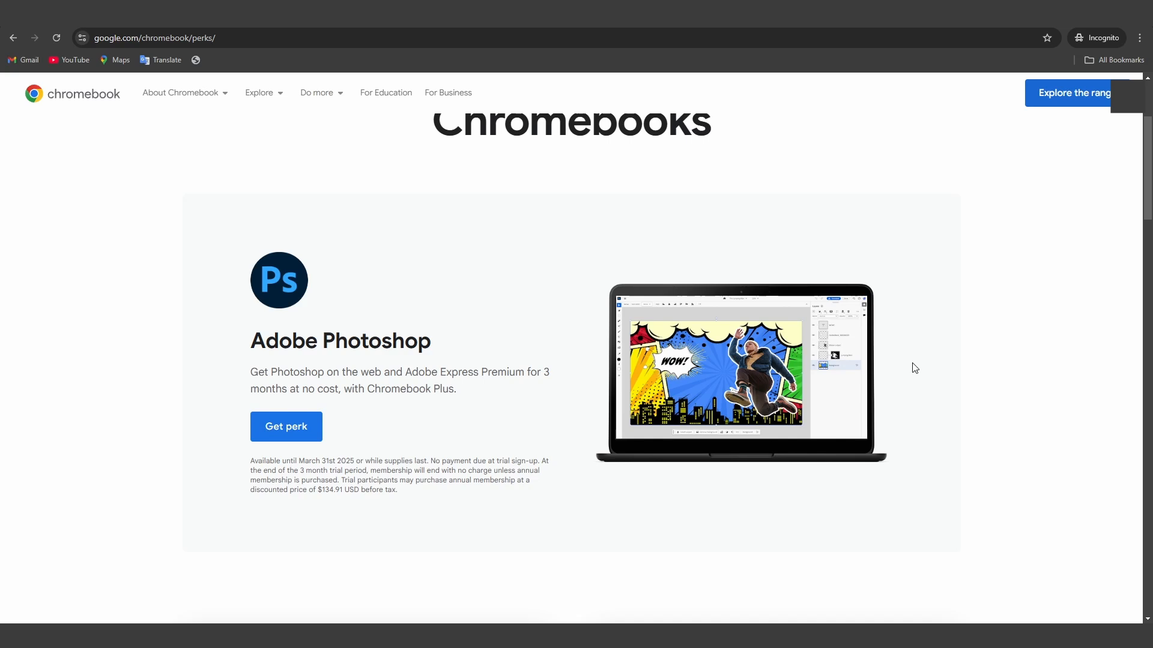
pyautogui.moveTo(977, 348)
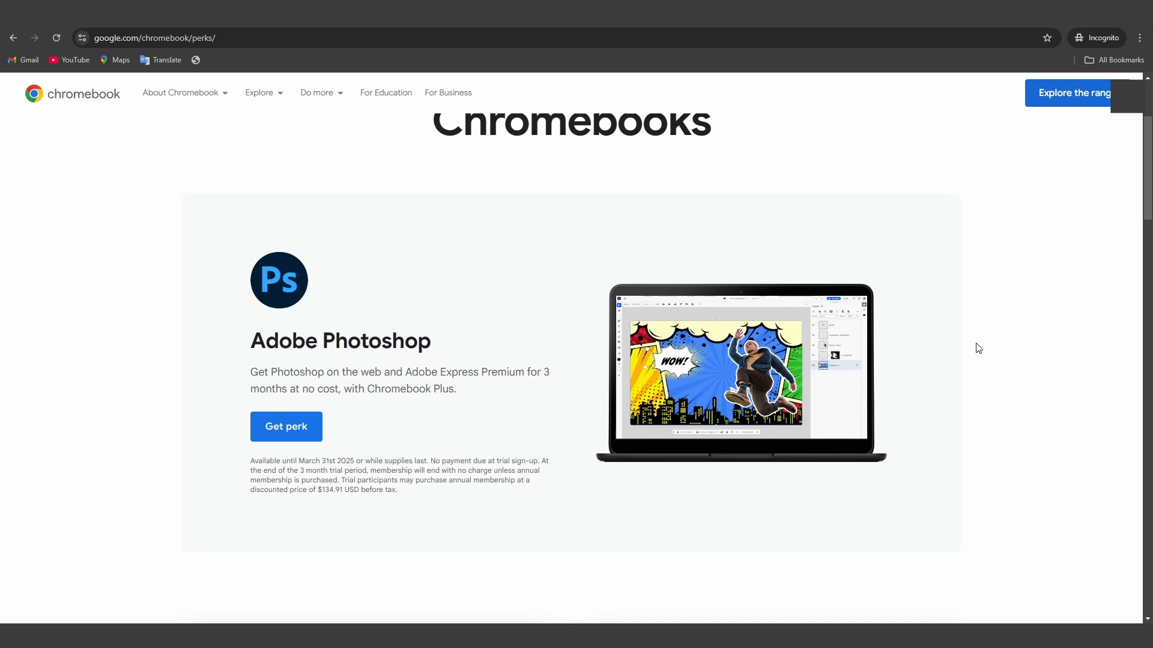
pyautogui.moveTo(933, 332)
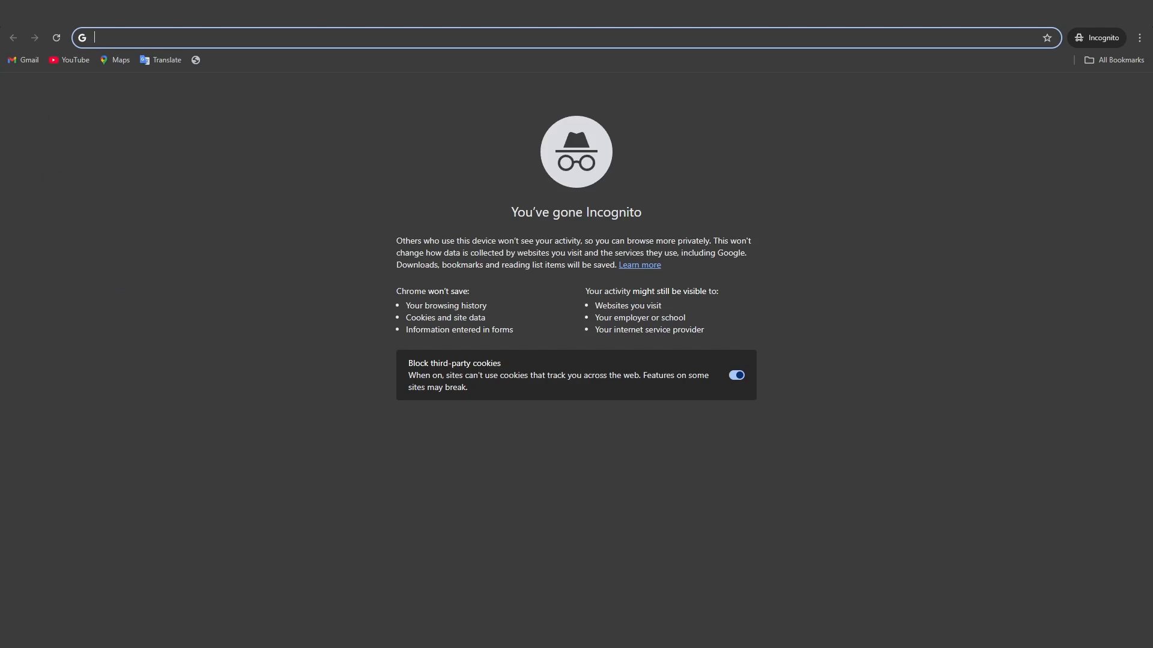
# Go to redeem.geforcenow.com to reach the NVIDIA account redeem page.
pyautogui.write('redeem.geforcenow')
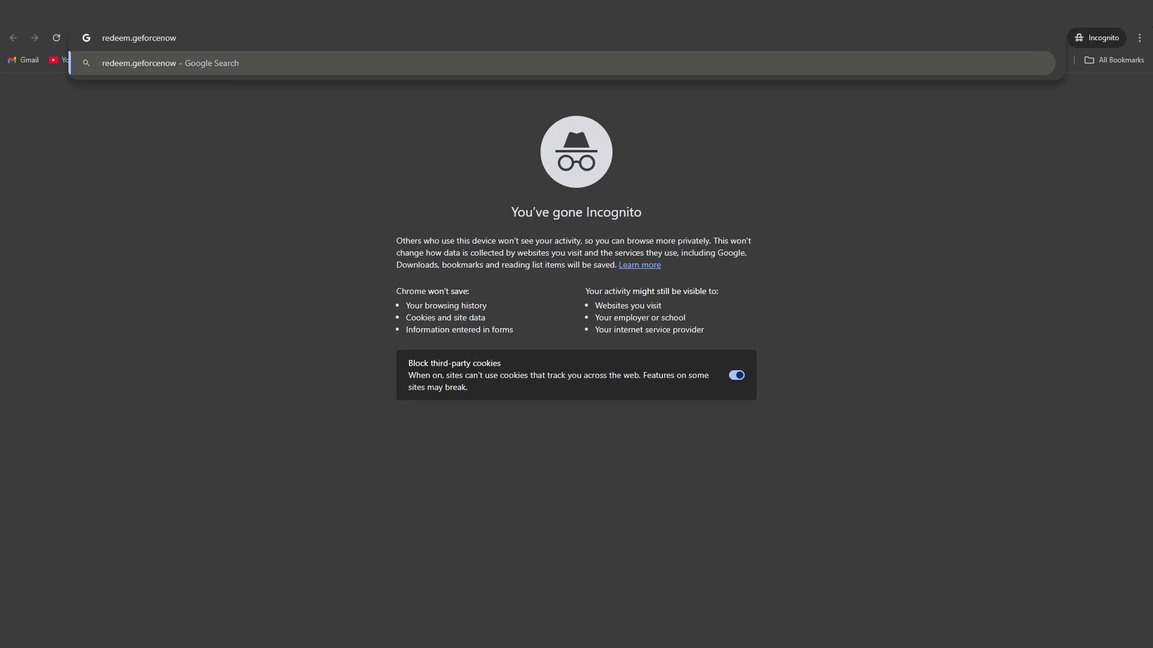
pyautogui.write('.c')
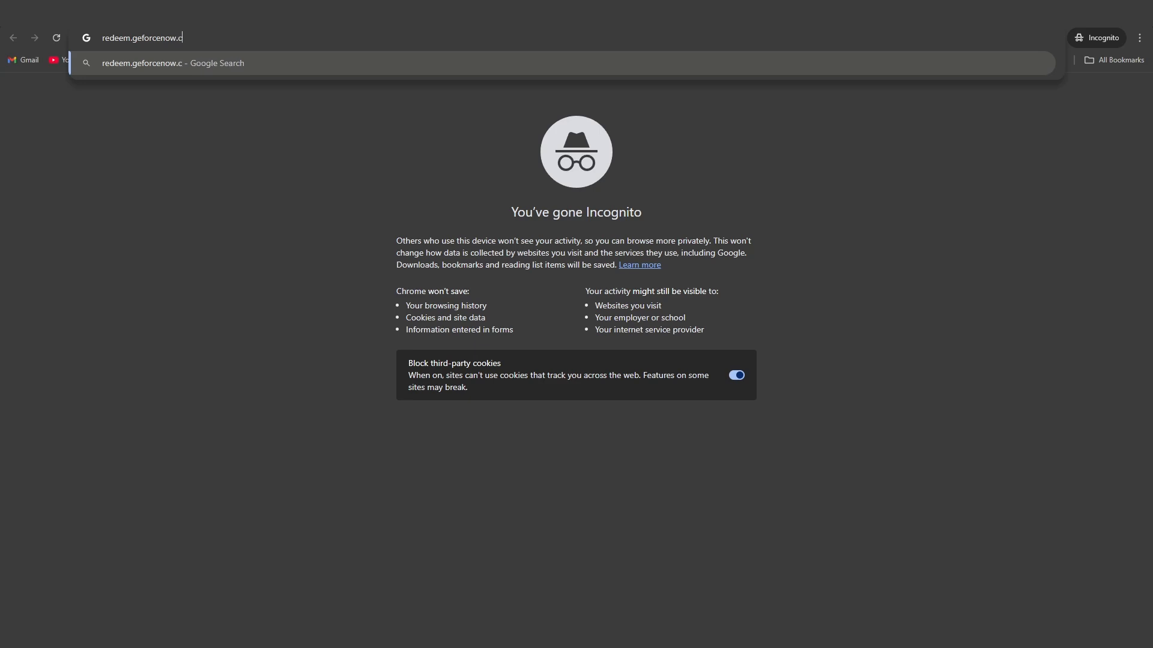
pyautogui.write('om')
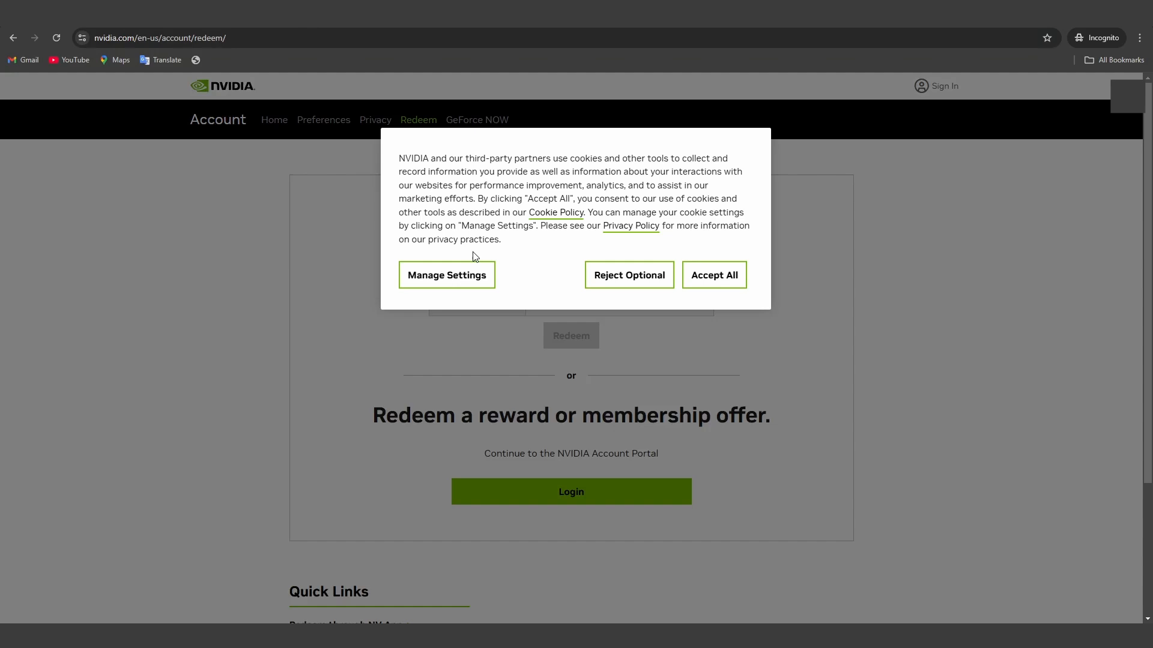
pyautogui.moveTo(1010, 339)
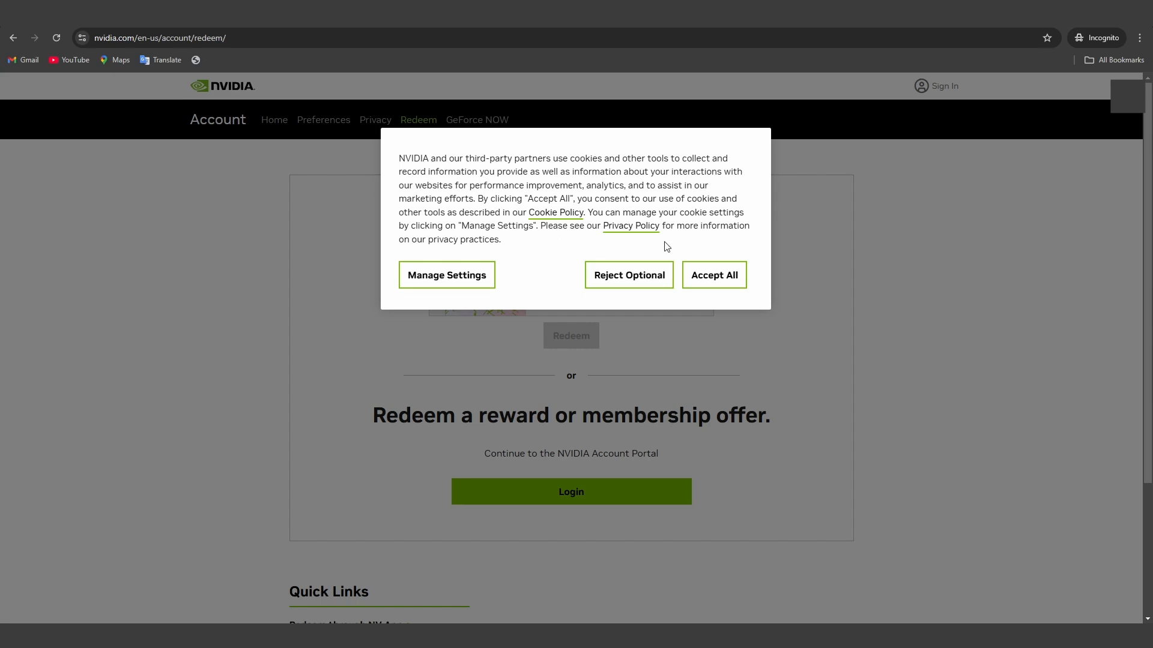
# Dismiss the cookie consent notice to reveal the Redeem your gift card form.
pyautogui.click(712, 275)
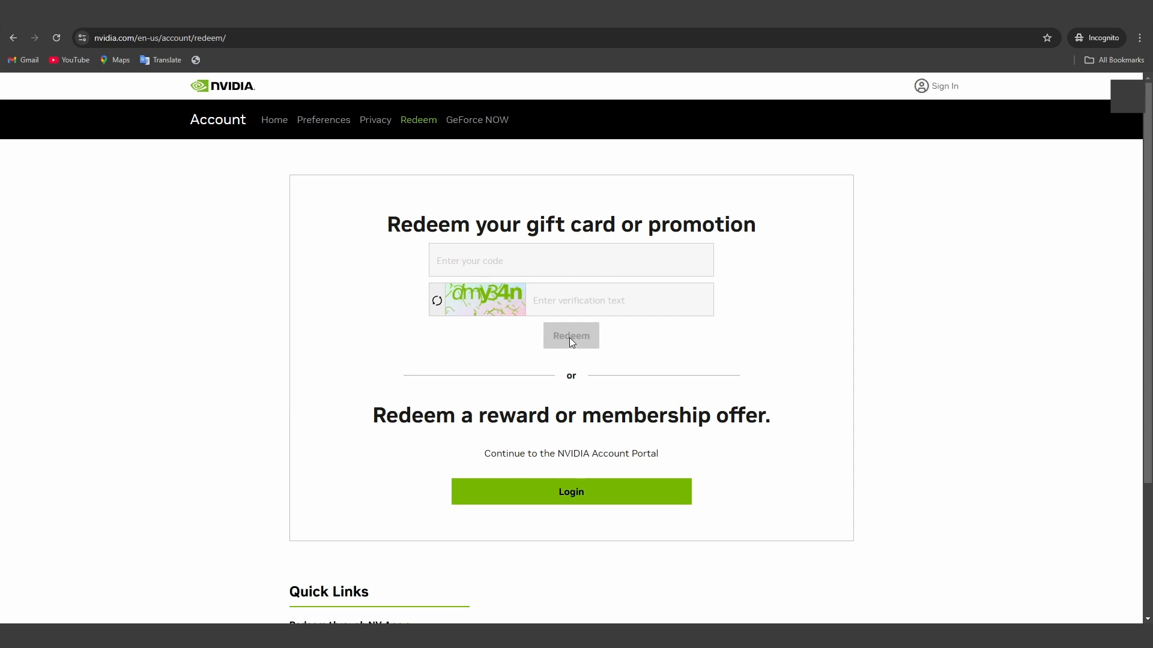
pyautogui.moveTo(885, 381)
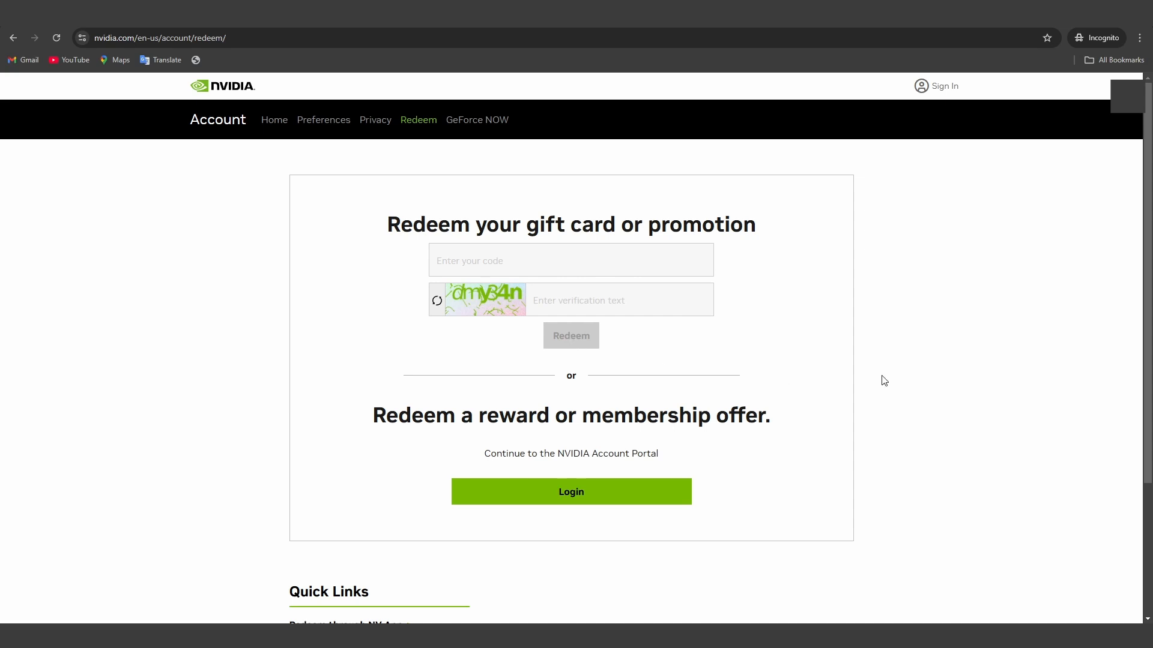
pyautogui.moveTo(821, 359)
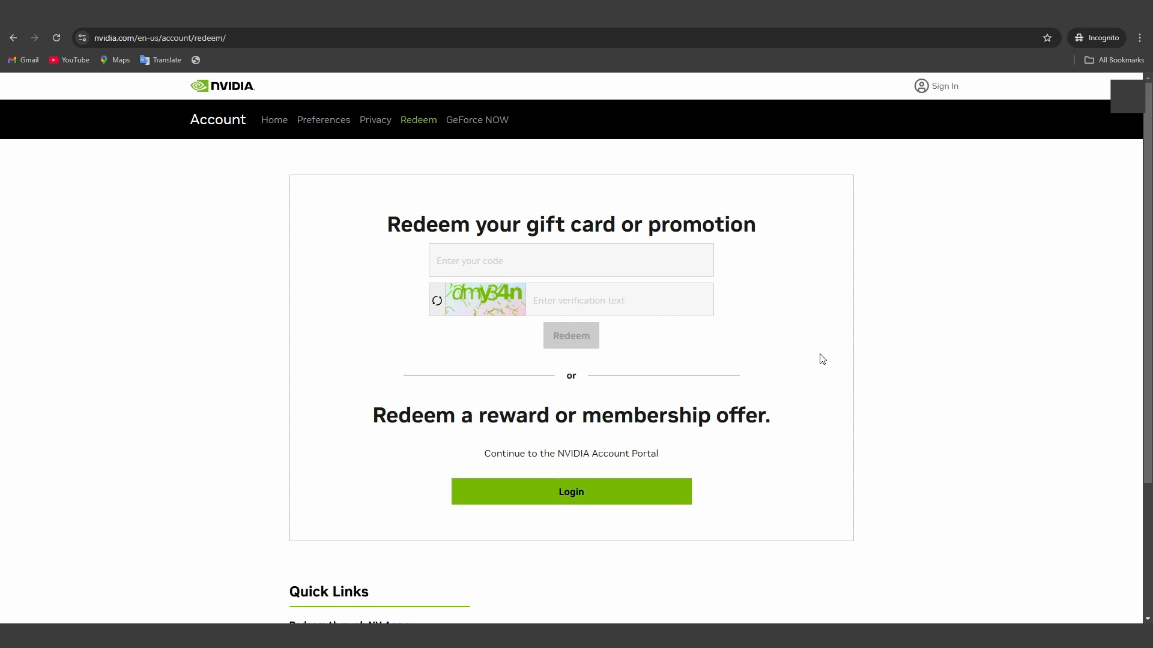